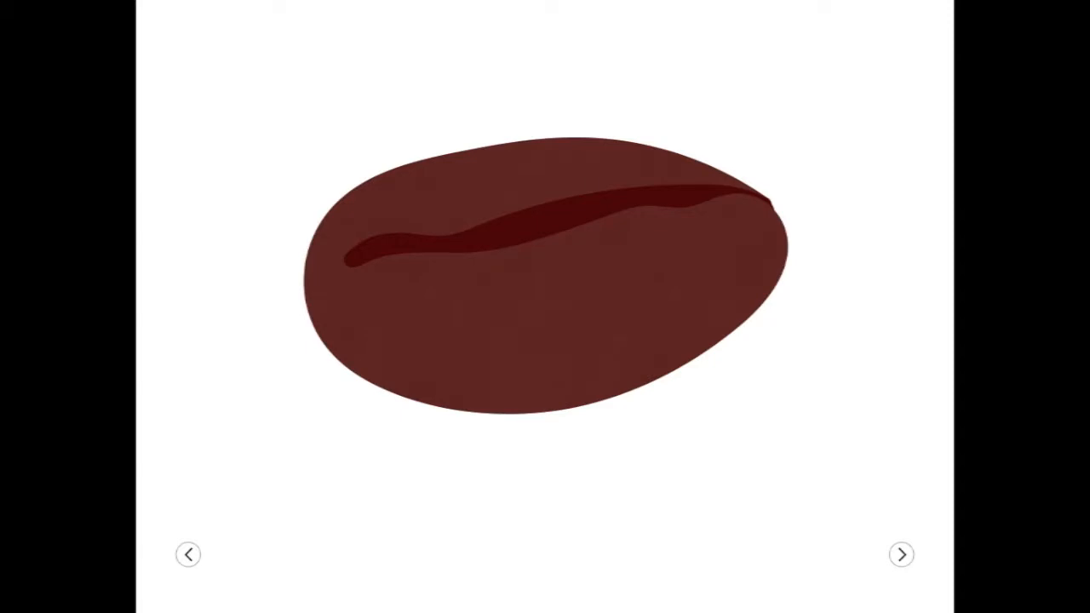
# Advance from the coffee bean slide to the chart of compounds versus solubility.
pyautogui.click(901, 553)
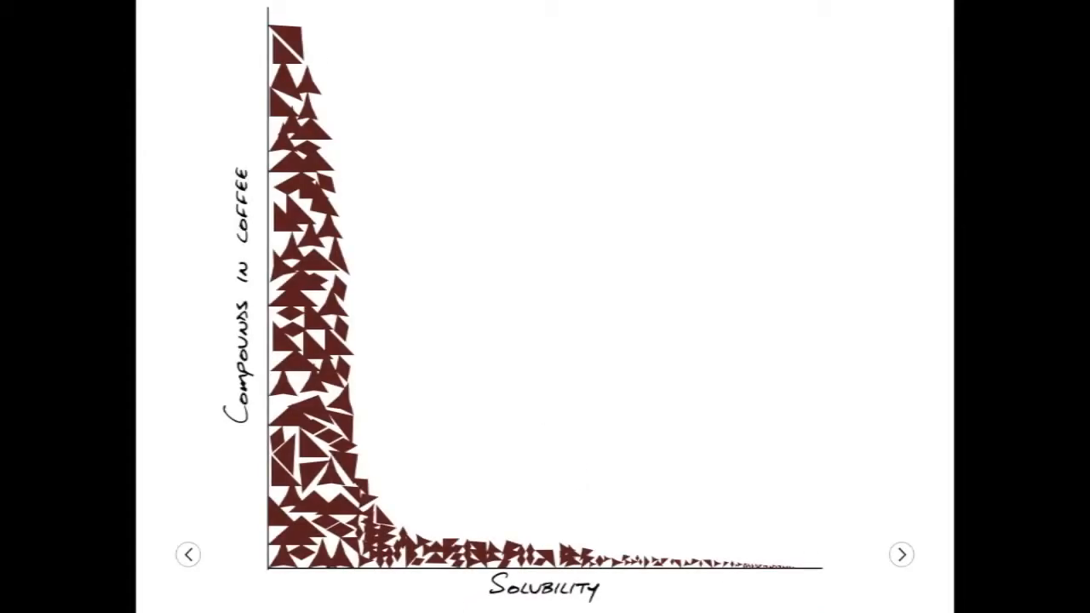
# Highlight the tall low-solubility column, then reveal the flat tail of the curve labelled Sour.
pyautogui.moveTo(272, 17); pyautogui.dragTo(375, 571)
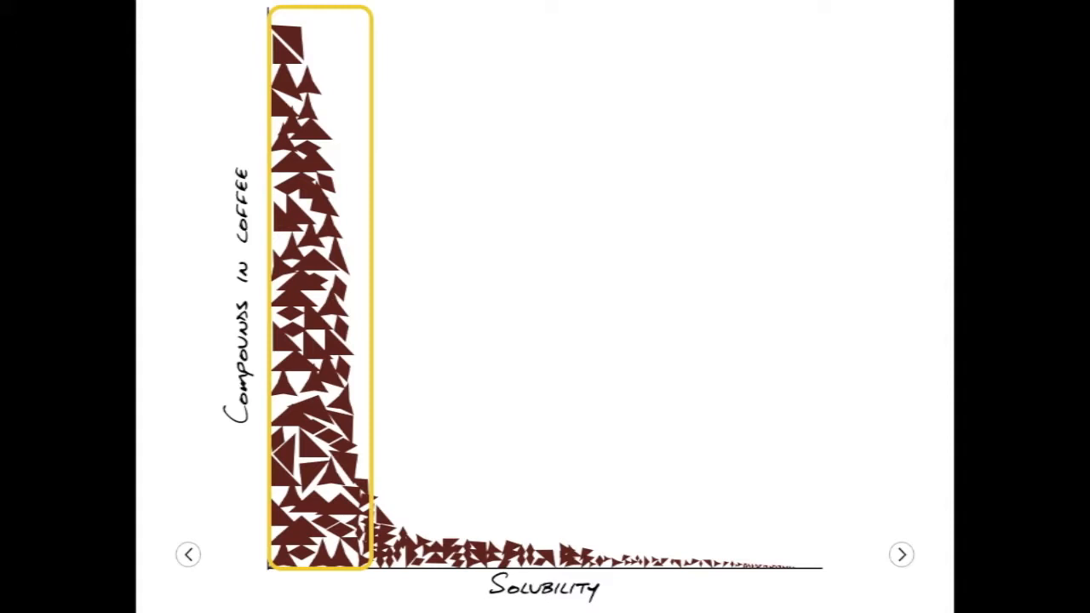
pyautogui.click(901, 553)
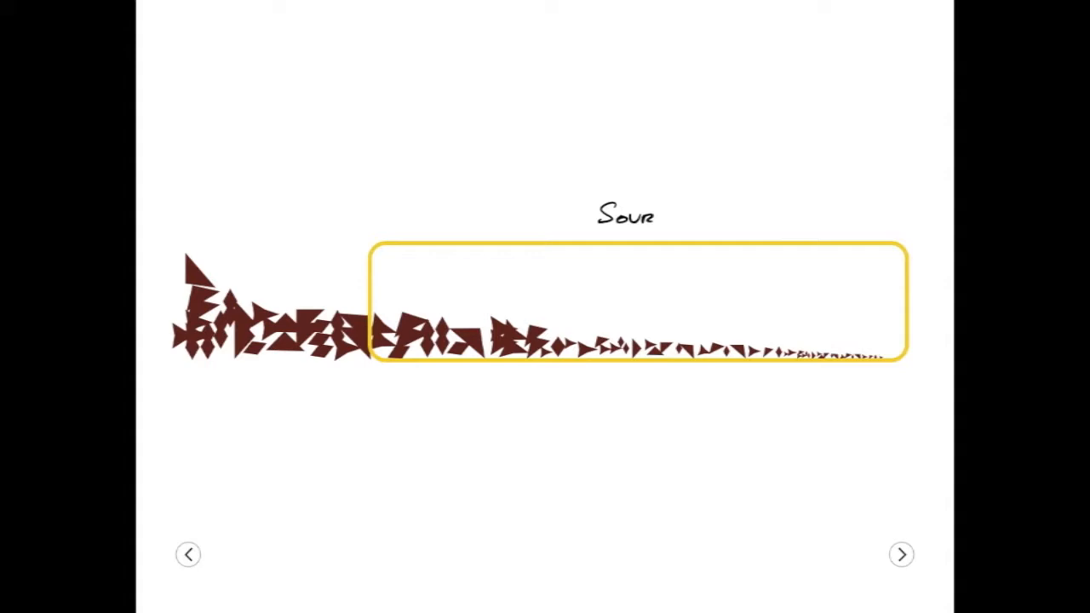
# Advance to the brew filter cone slide showing retained insolubles versus passed solubles.
pyautogui.click(901, 555)
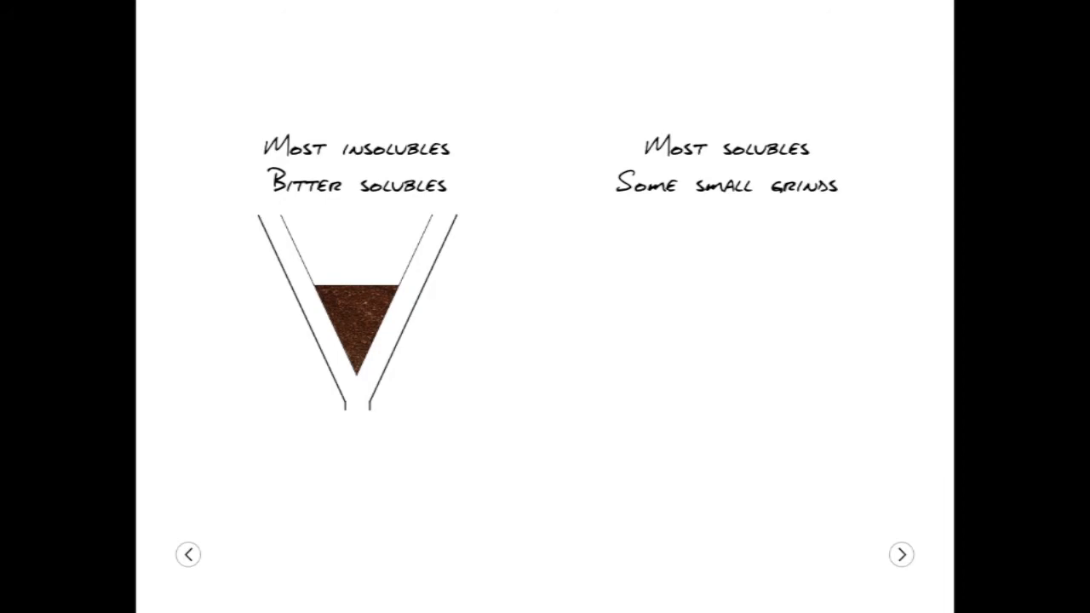
# Step through the volatile/non-volatile compound lists to the head diagram marking where each is sensed.
pyautogui.click(899, 553)
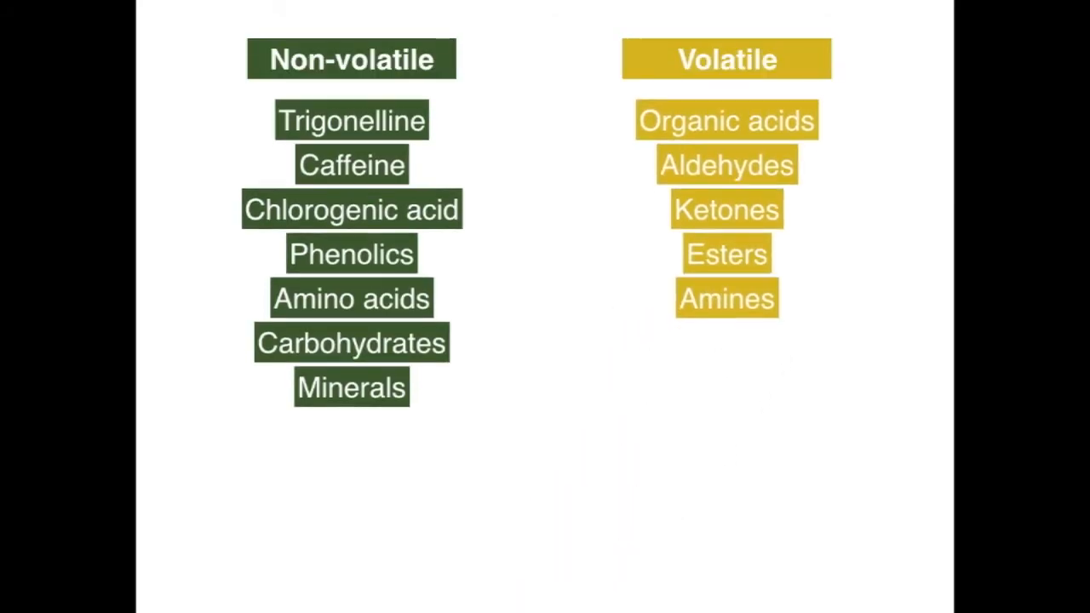
pyautogui.click(896, 562)
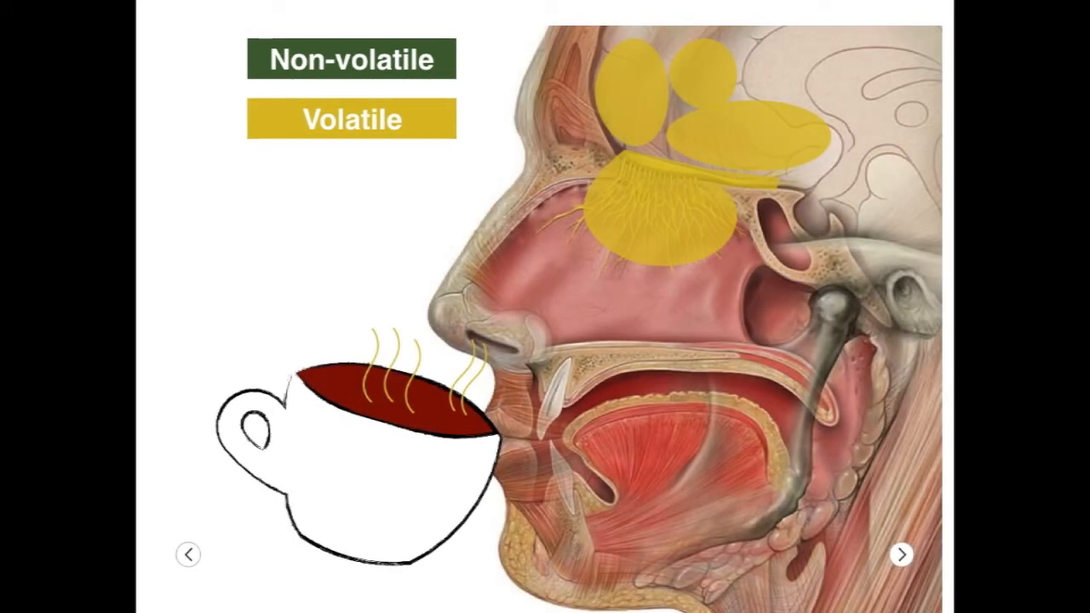
pyautogui.click(901, 557)
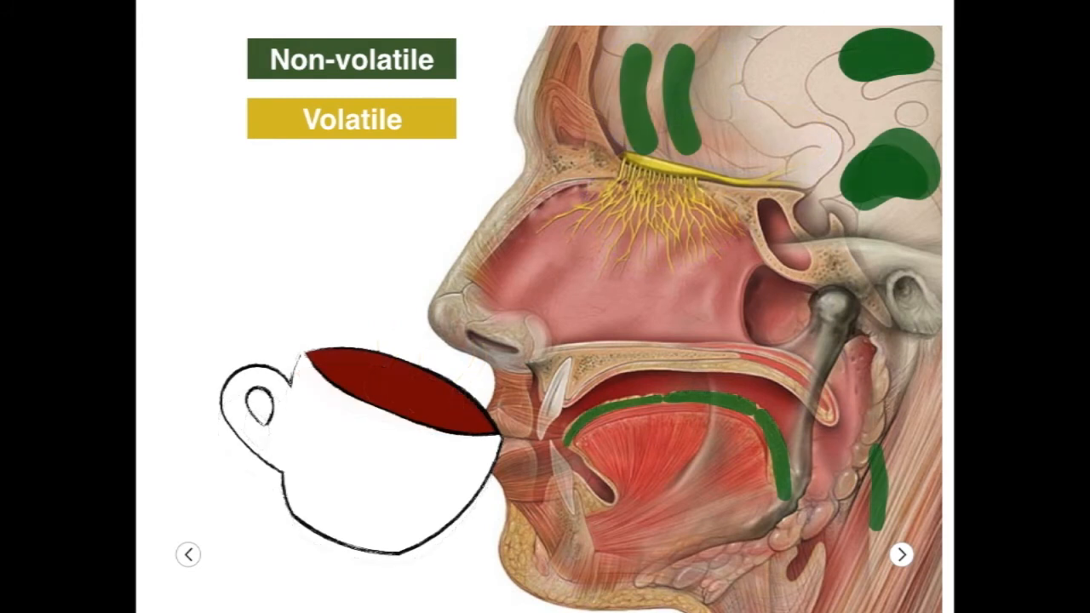